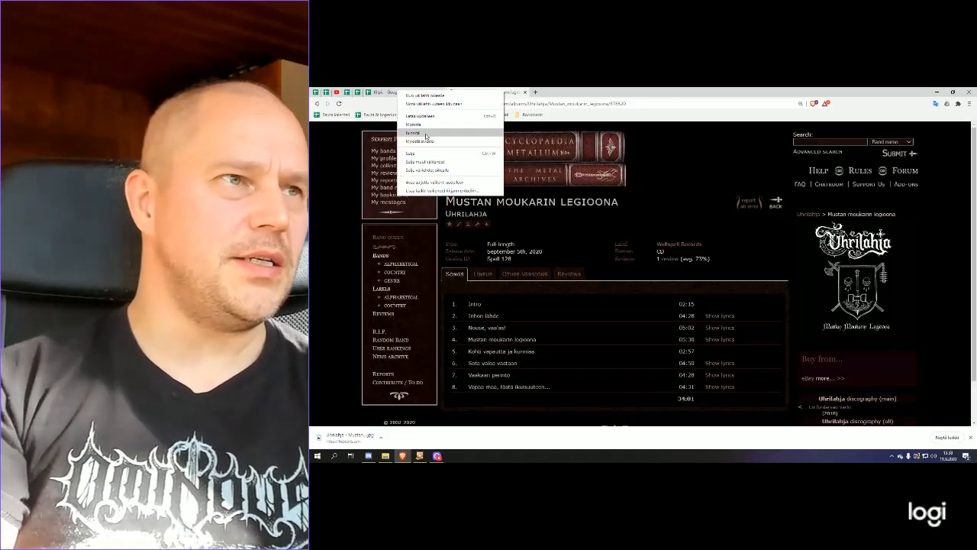
Close the download context menu and shelf, leaving the Mustan moukarin legioona tracklist visible.
left_click(508, 292)
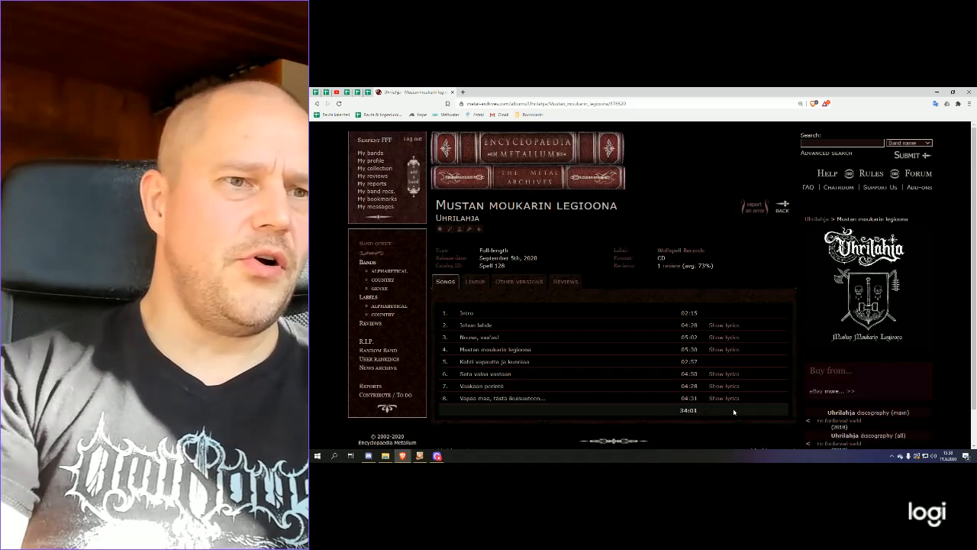
mouse_move(657, 415)
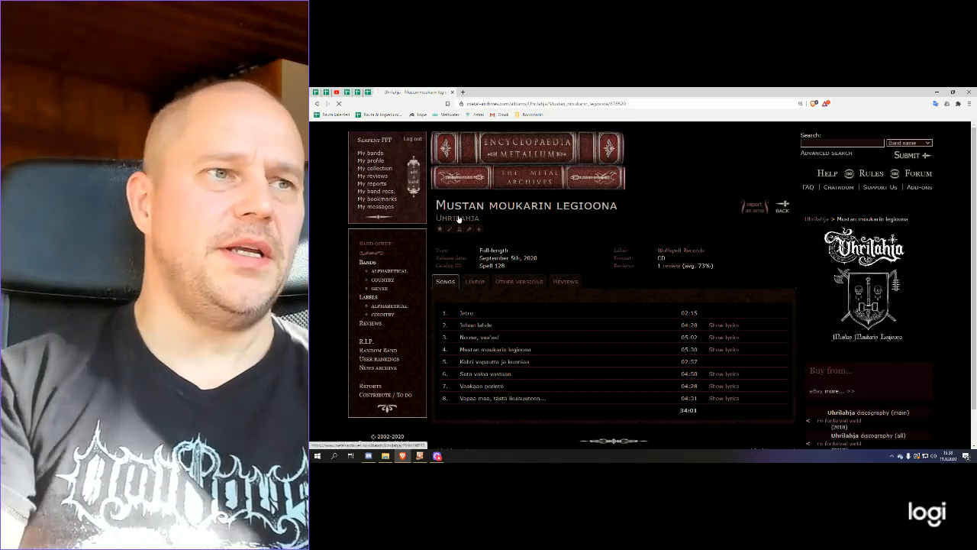
Open Uhrilahja's band page and view its discography of two demos and two full-lengths.
left_click(457, 219)
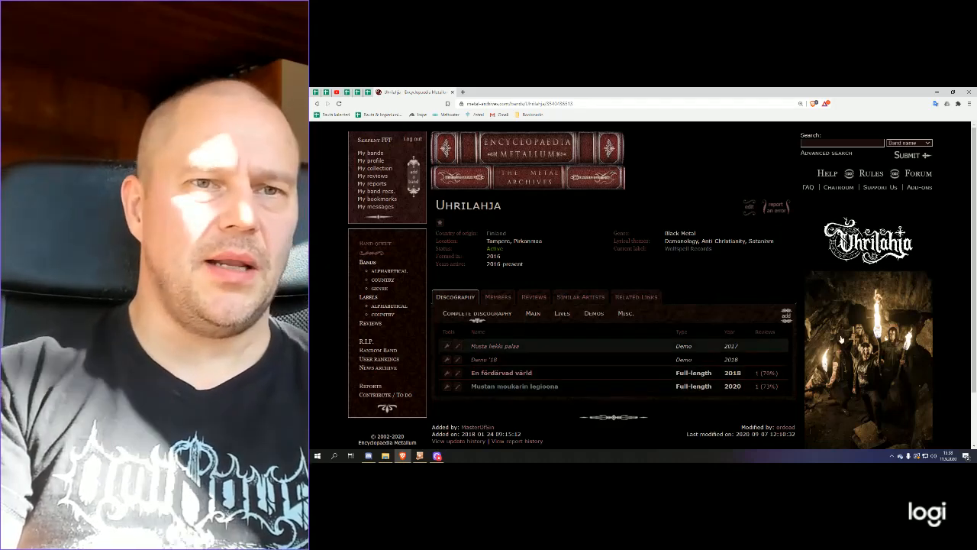
left_click(868, 356)
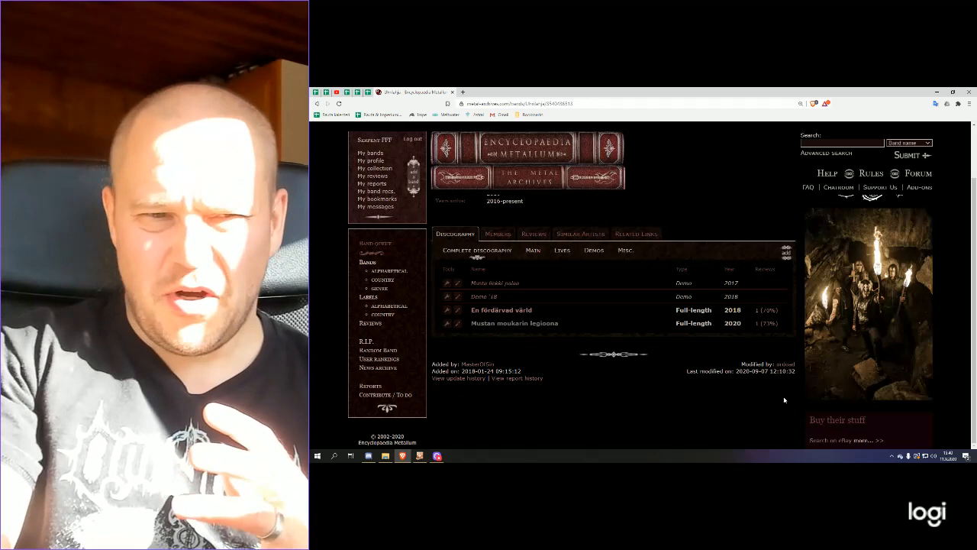
mouse_move(738, 404)
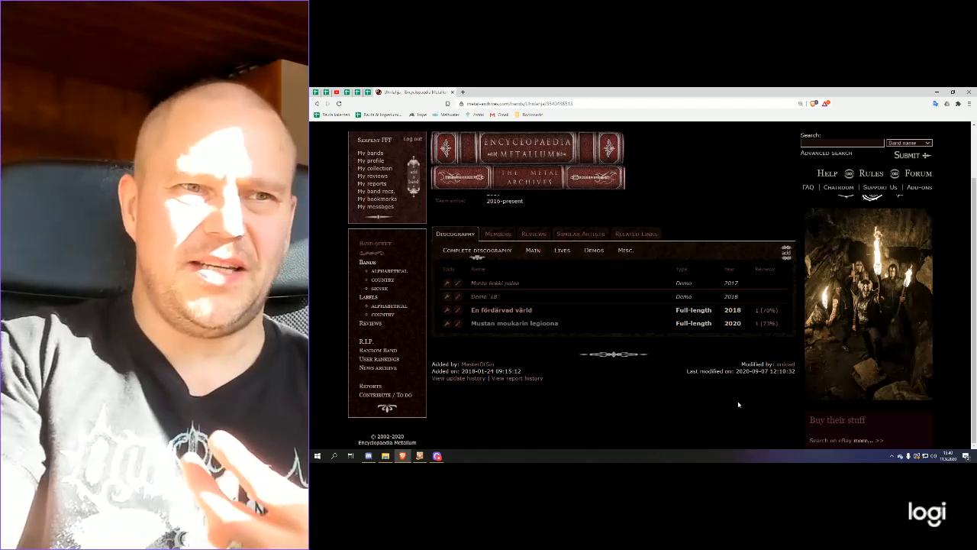